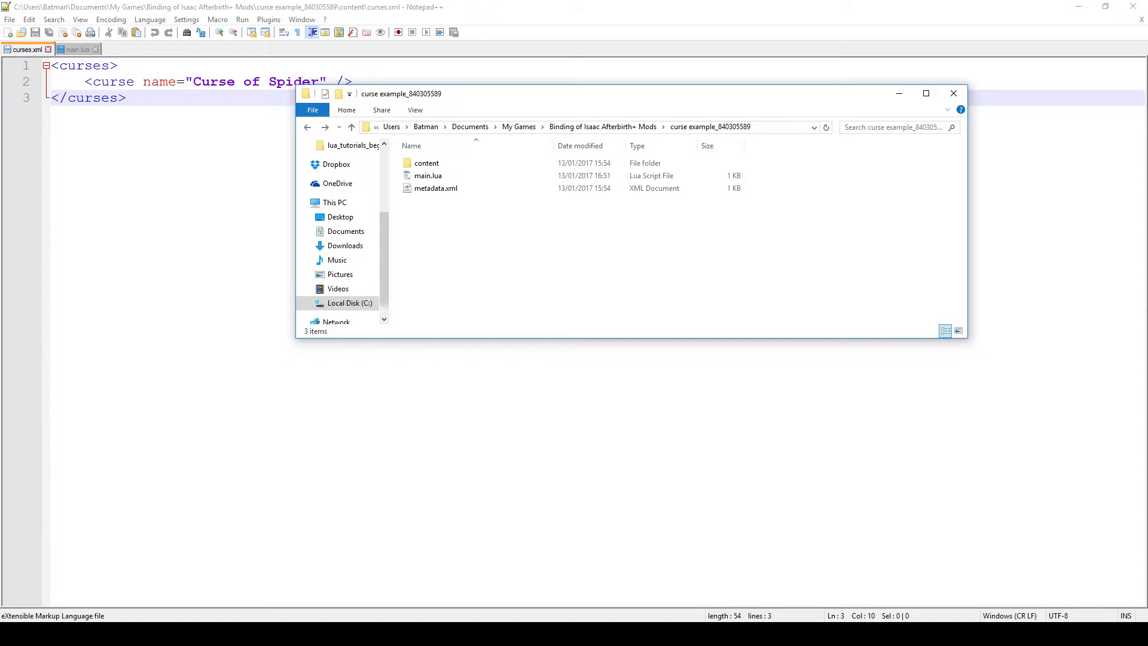
Go into the mod's content folder, where curses.xml defines Curse of Spider.
{"action": "left_click", "coordinate": [427, 162]}
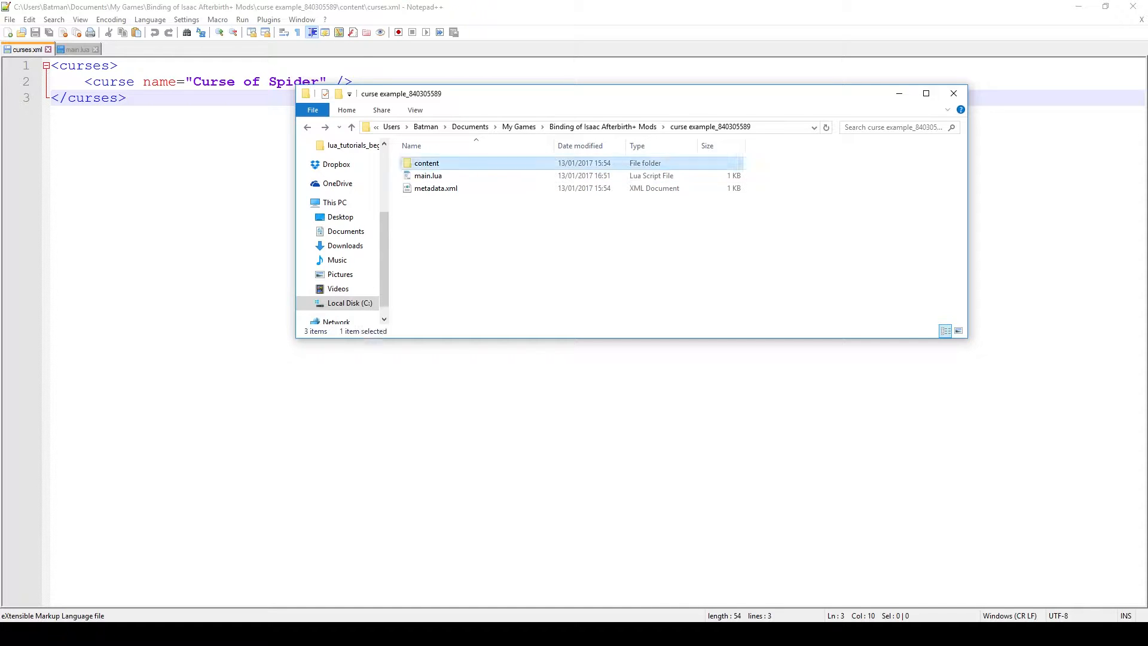
{"action": "double_click", "coordinate": [427, 162]}
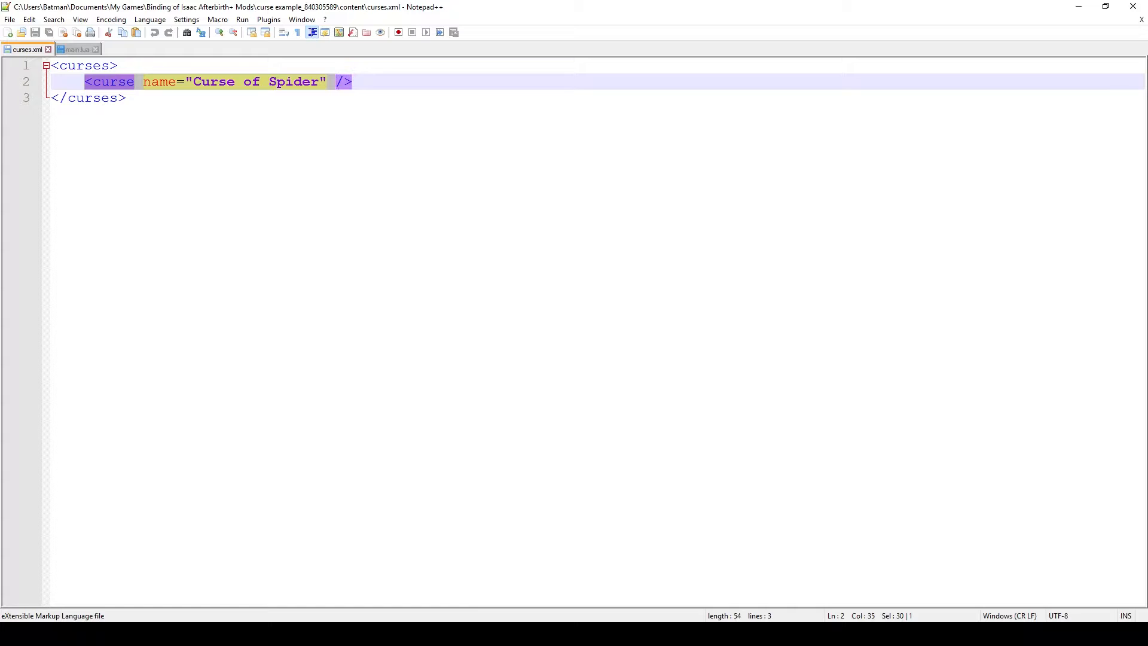
{"action": "left_click", "coordinate": [352, 81]}
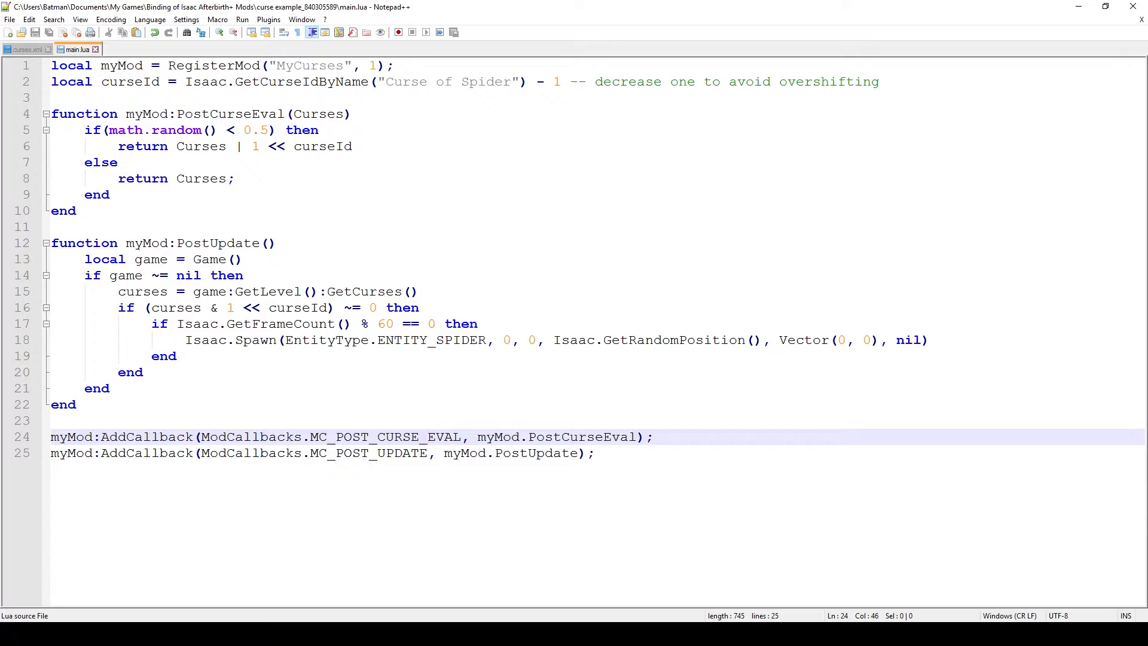
{"action": "double_click", "coordinate": [581, 437]}
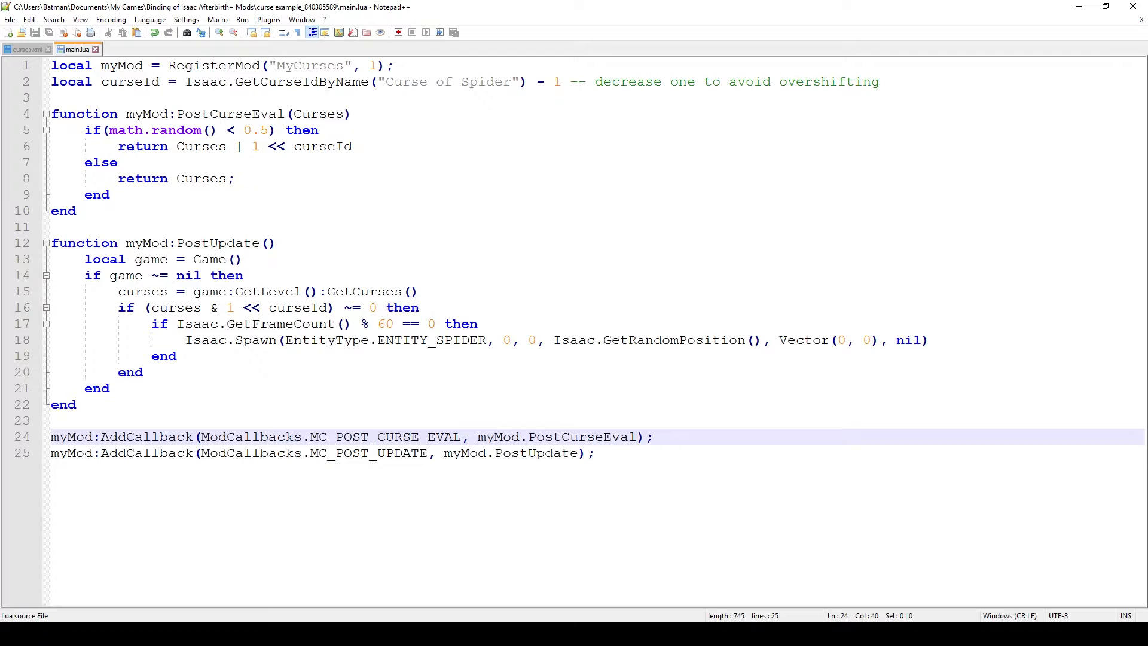
{"action": "double_click", "coordinate": [318, 113]}
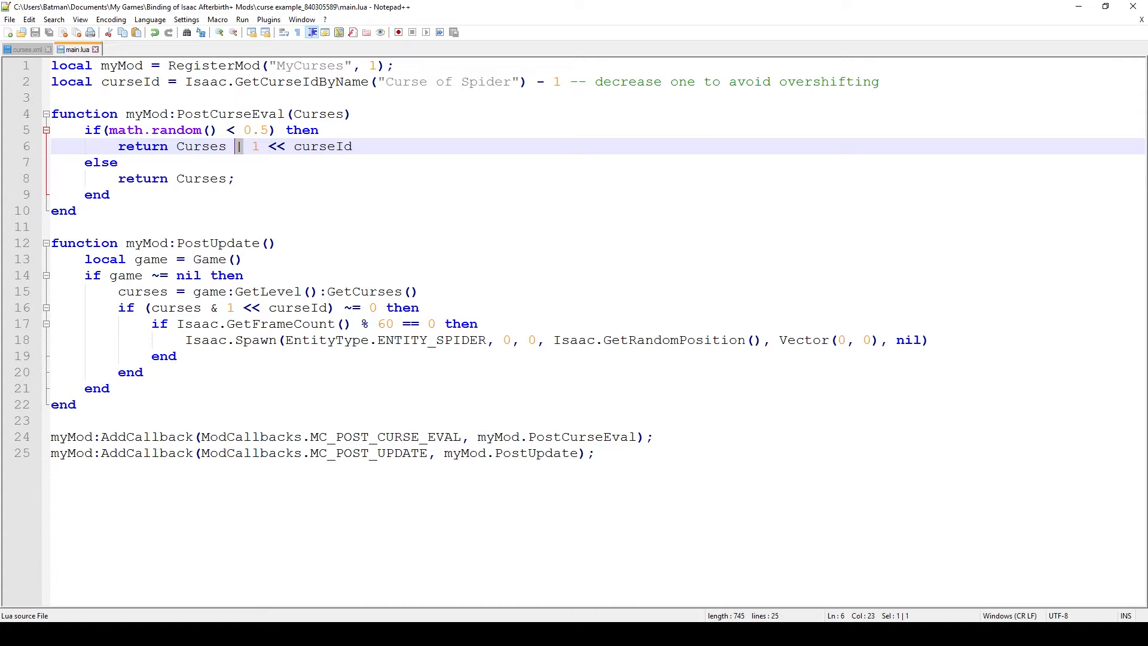
{"action": "double_click", "coordinate": [201, 146]}
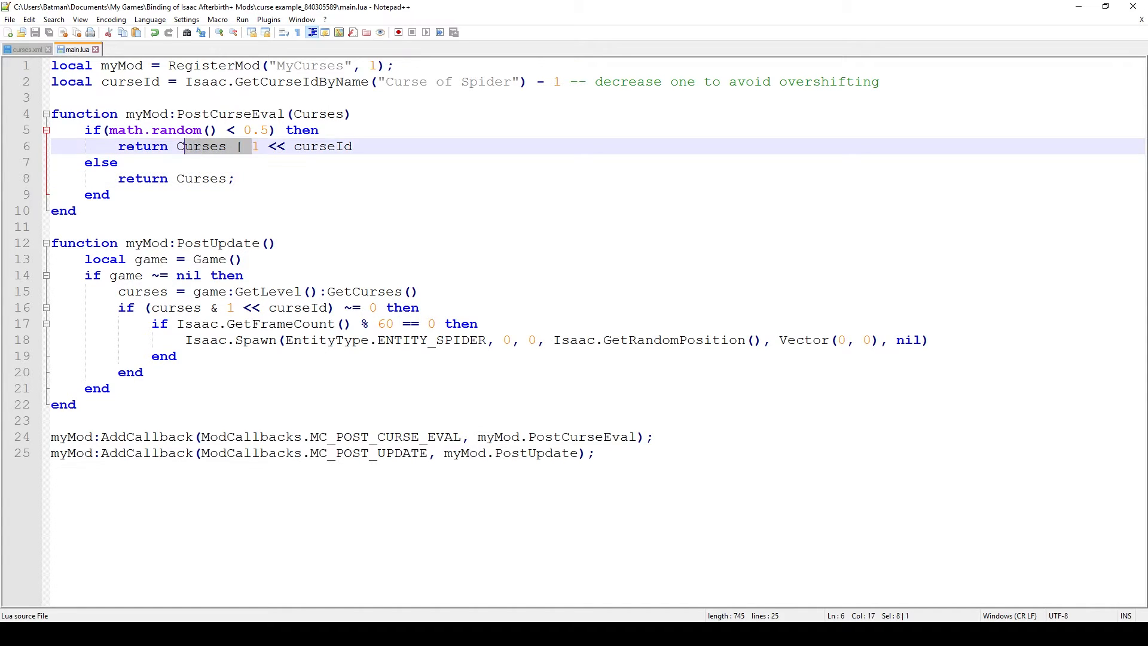
{"action": "key", "text": "Delete"}
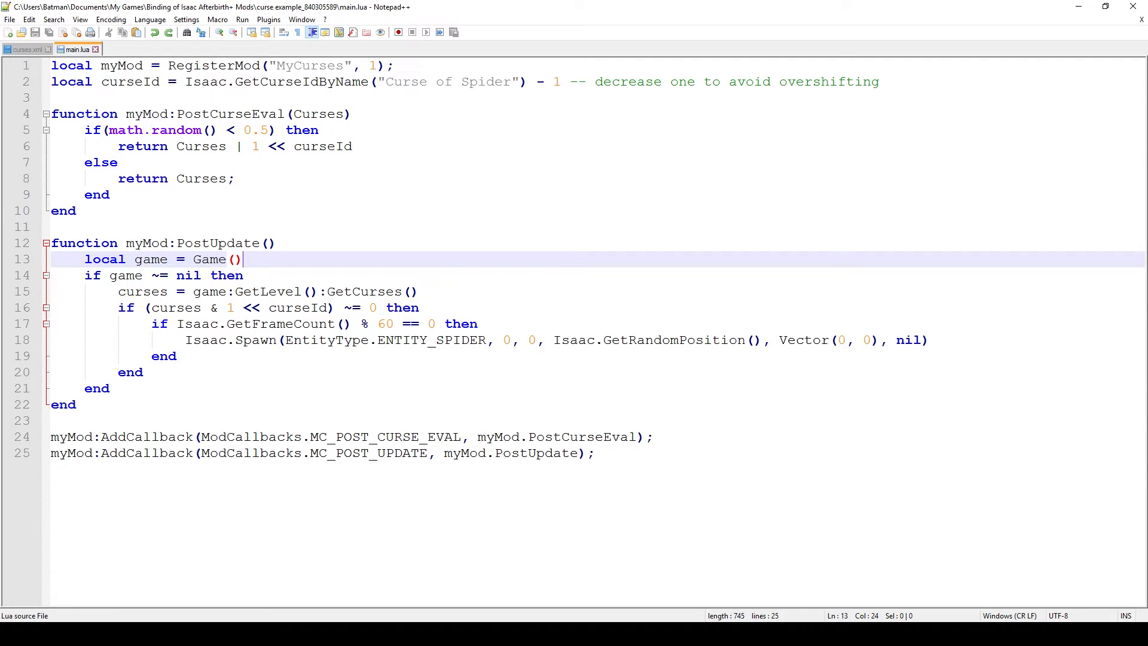
{"action": "double_click", "coordinate": [379, 451]}
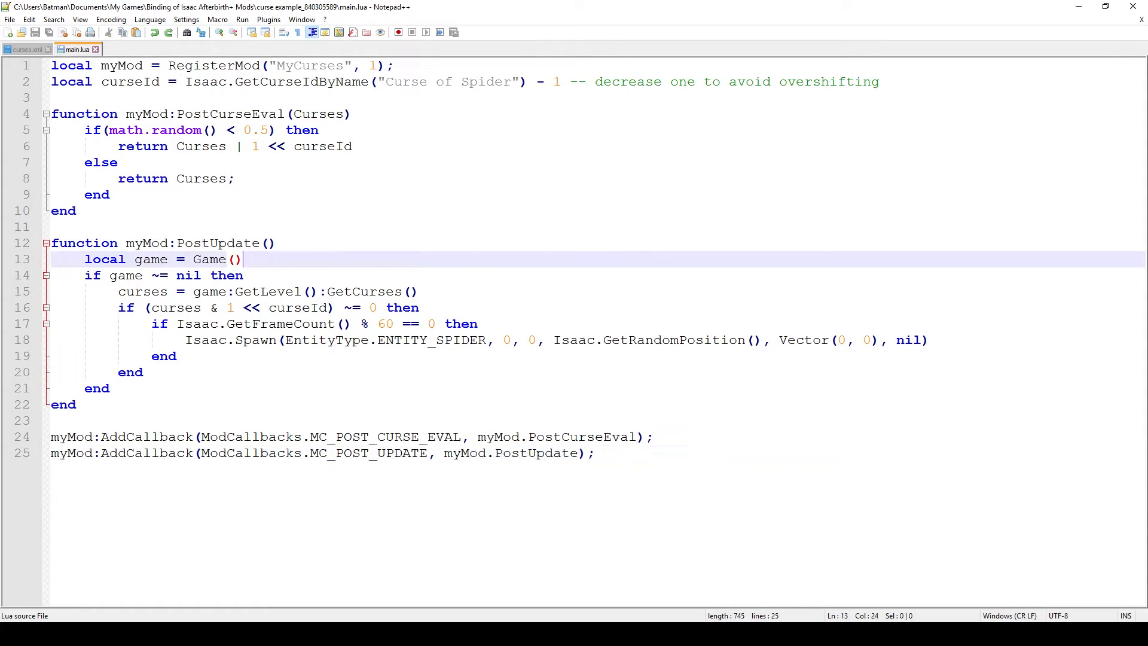
{"action": "left_click_drag", "start_coordinate": [135, 259], "coordinate": [242, 259]}
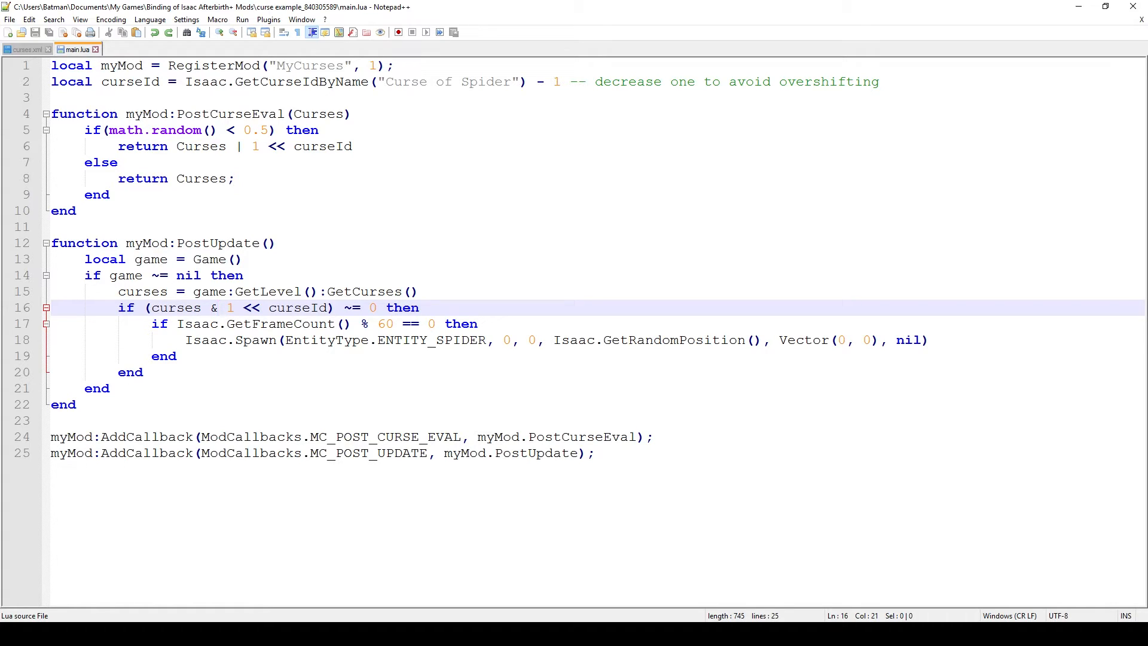
{"action": "left_click_drag", "start_coordinate": [225, 307], "coordinate": [331, 307]}
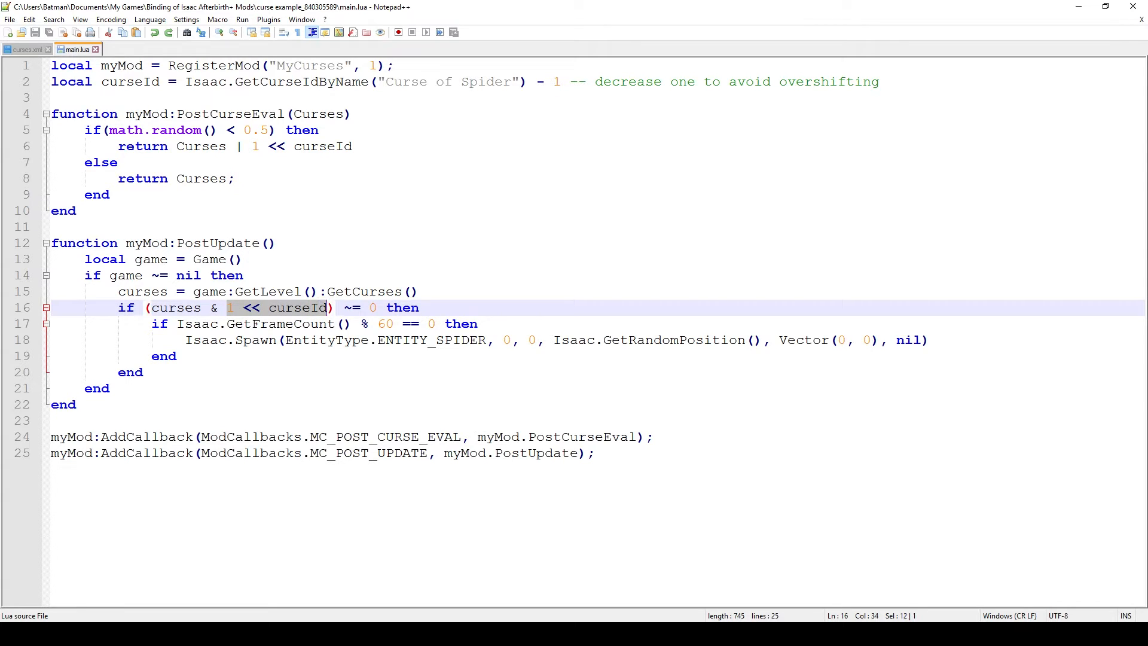
{"action": "double_click", "coordinate": [175, 308]}
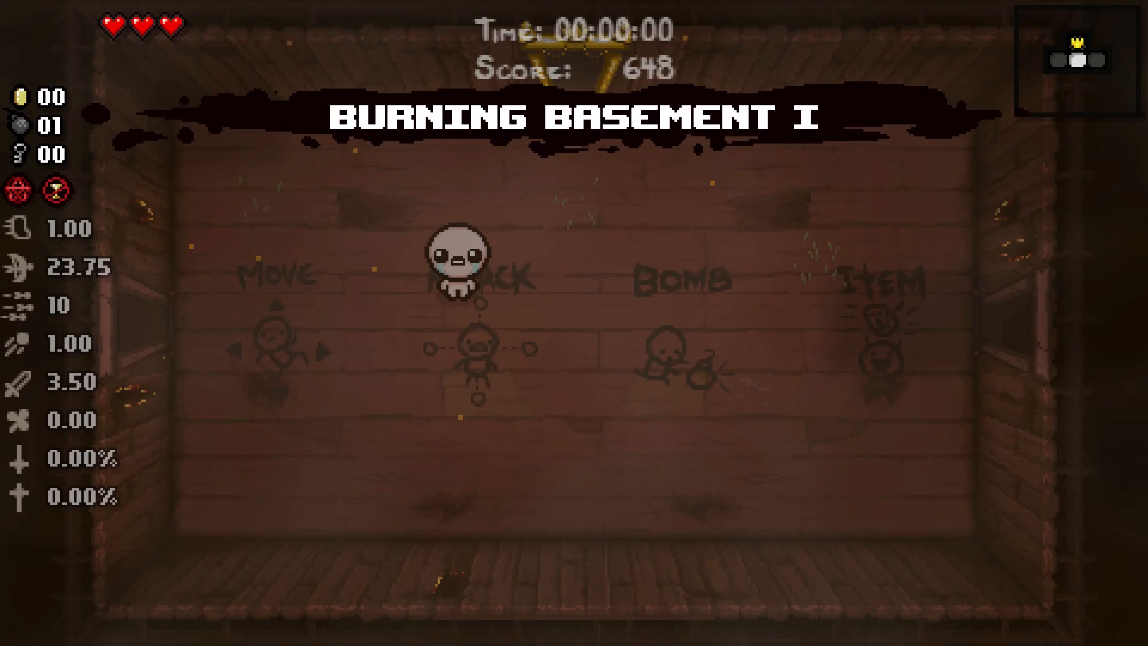
Bring up the Afterbirth+ debug console over the Burning Basement I room.
{"action": "key", "text": "grave"}
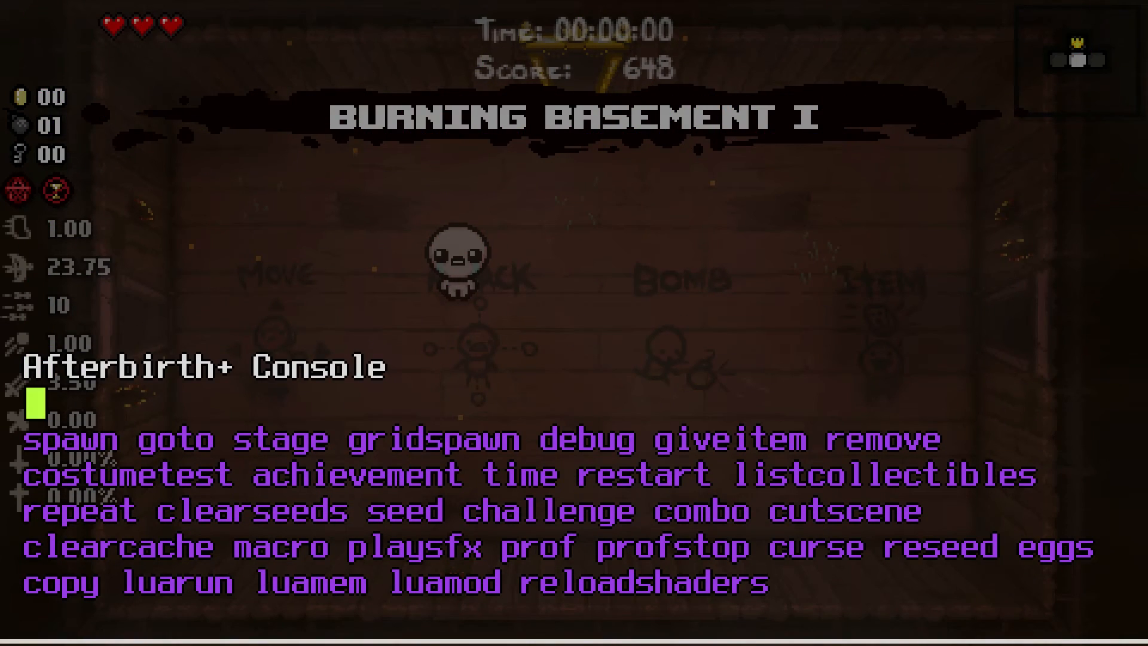